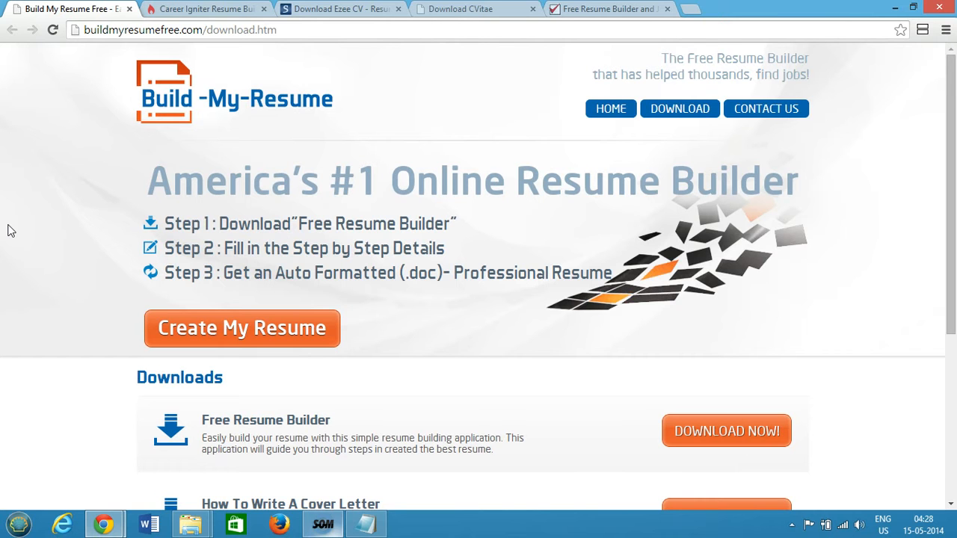
mouse_move(113, 44)
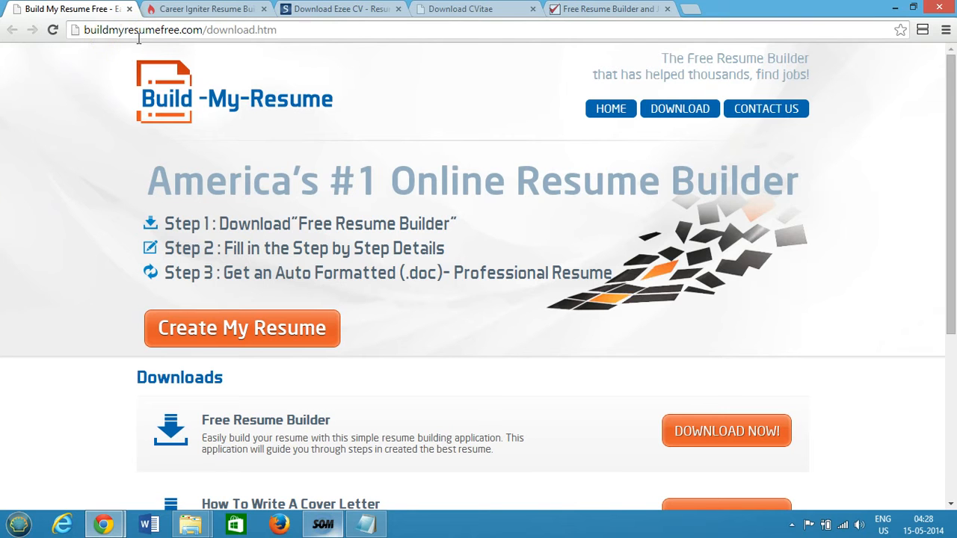
mouse_move(305, 36)
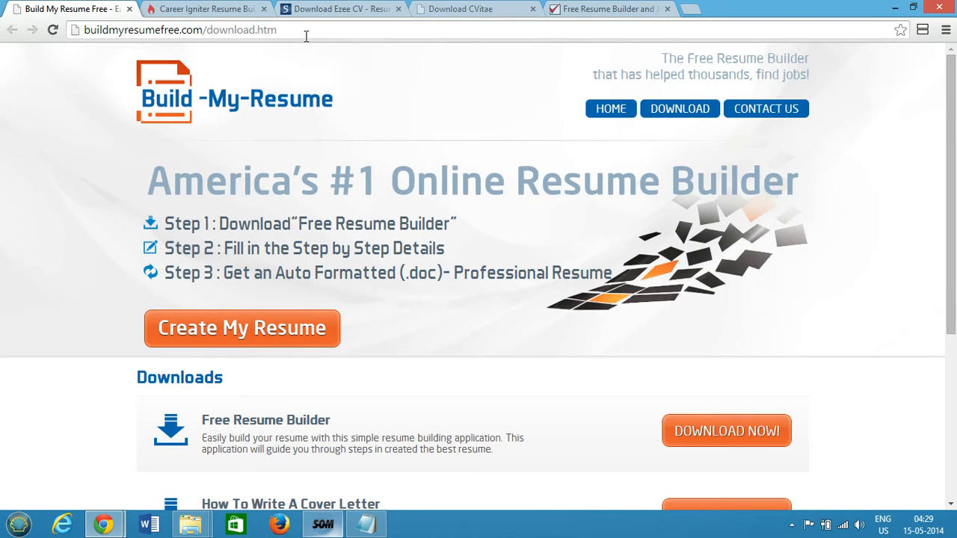
mouse_move(370, 180)
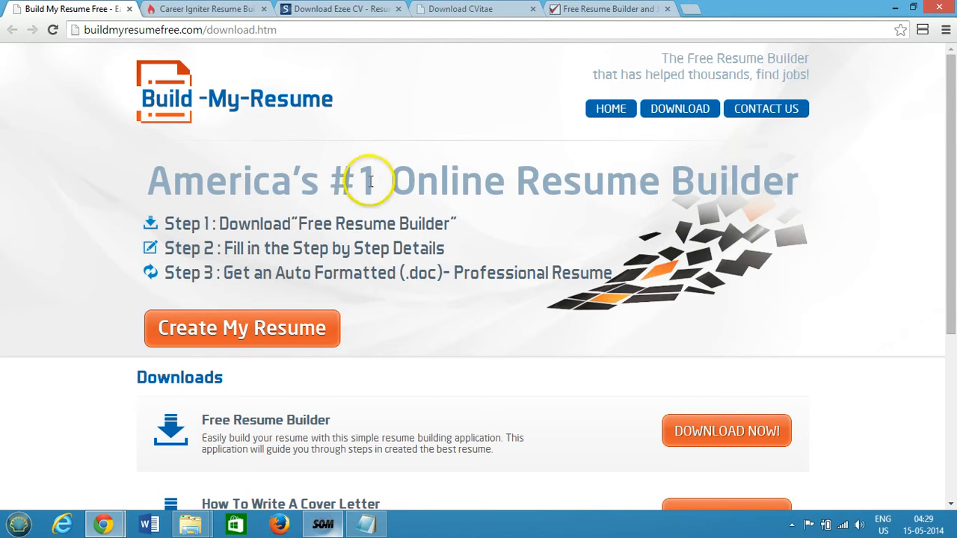
mouse_move(665, 178)
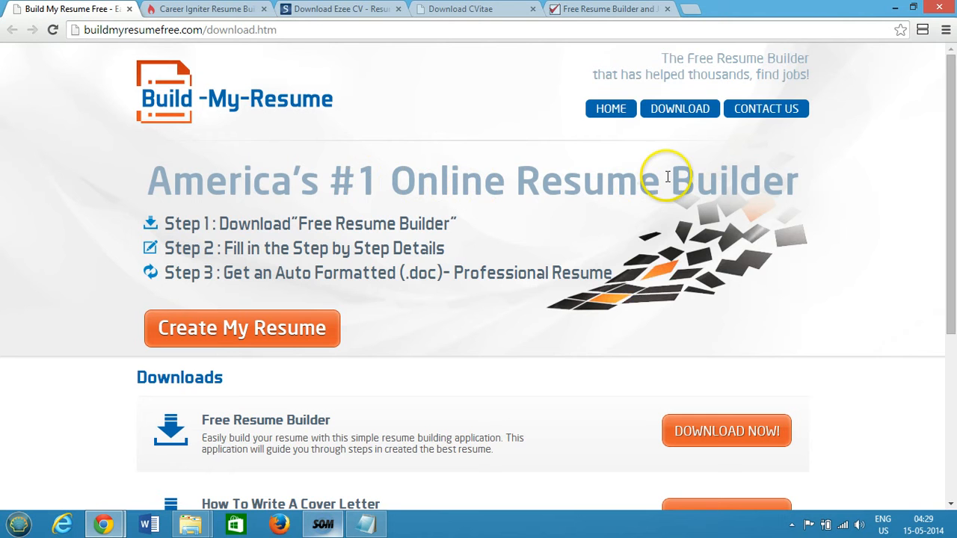
mouse_move(325, 351)
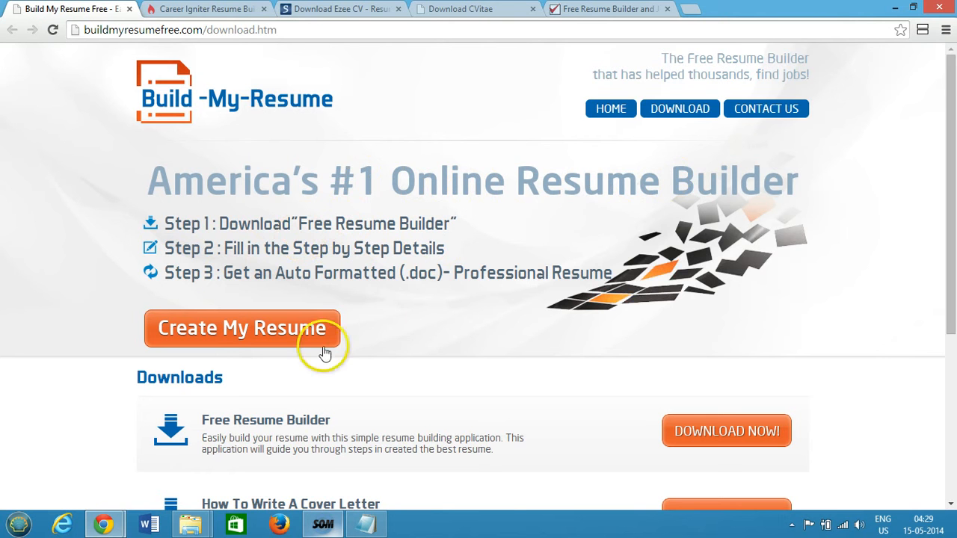
Switch to the Career Igniter Resume Builder tab and scroll through its download page
scroll("down", 3)
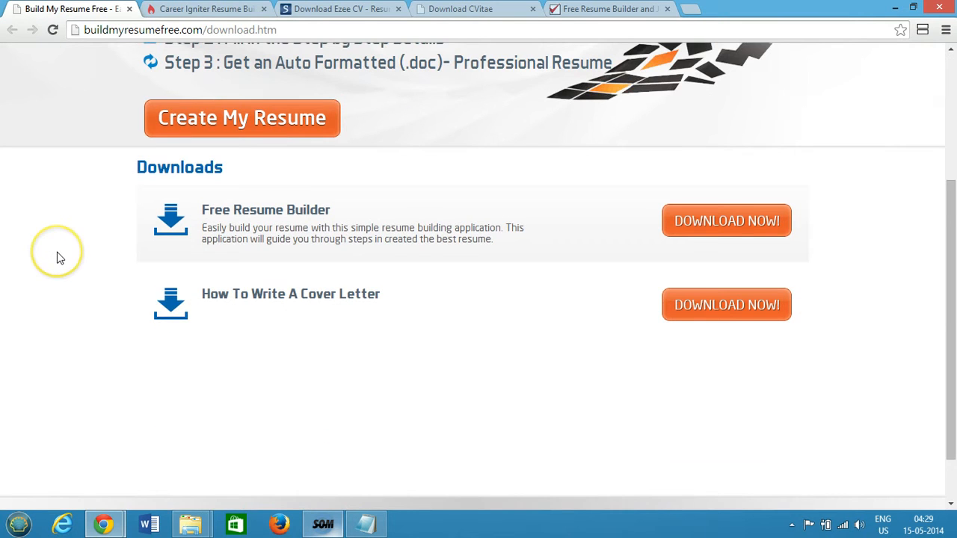
scroll("up", 3)
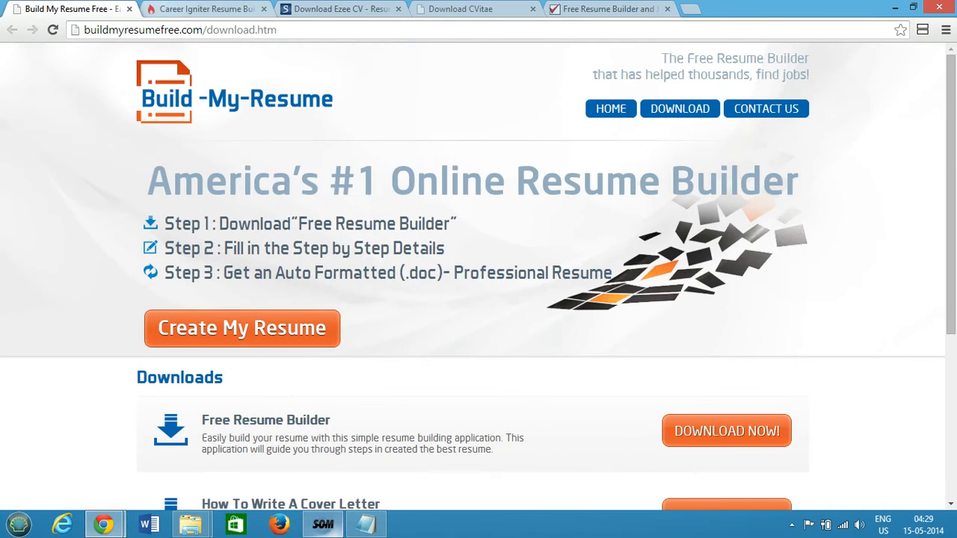
left_click(206, 9)
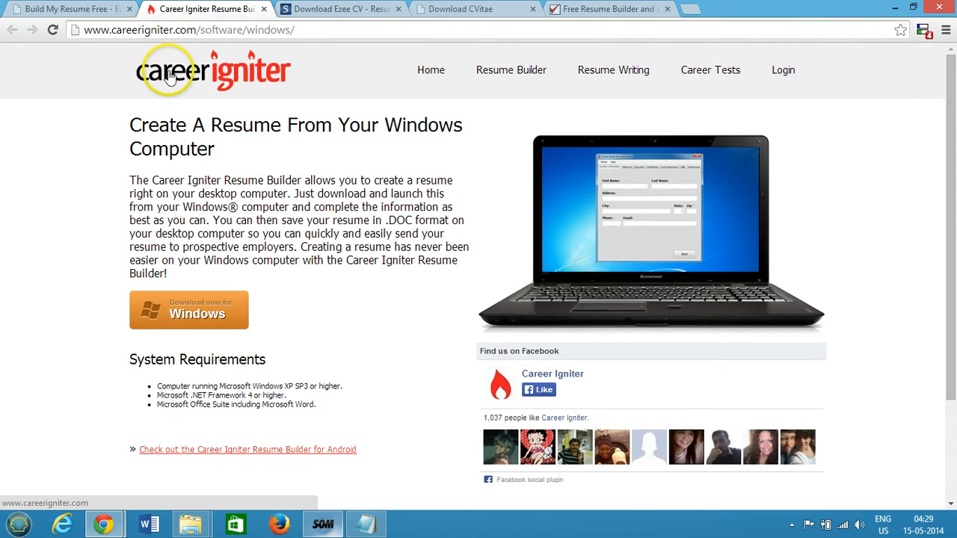
mouse_move(249, 9)
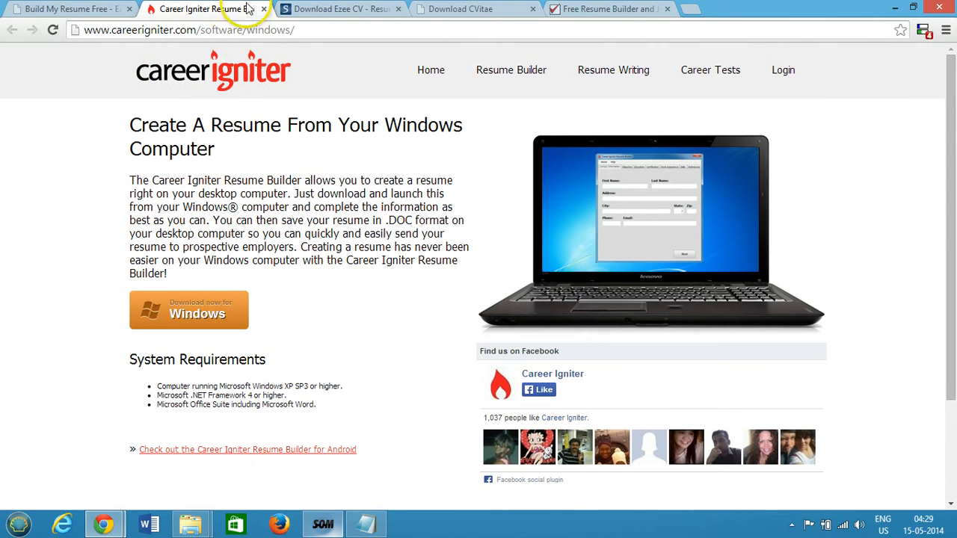
mouse_move(218, 130)
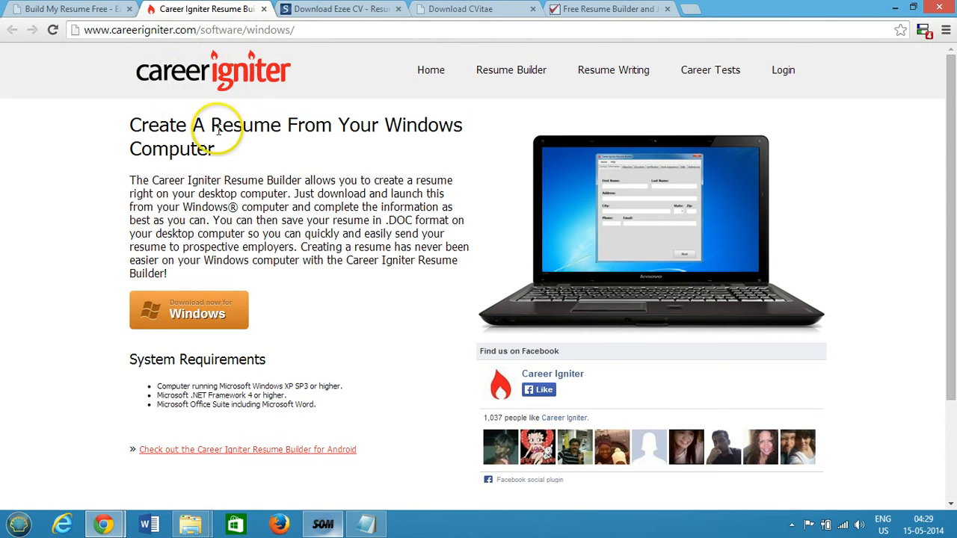
mouse_move(411, 130)
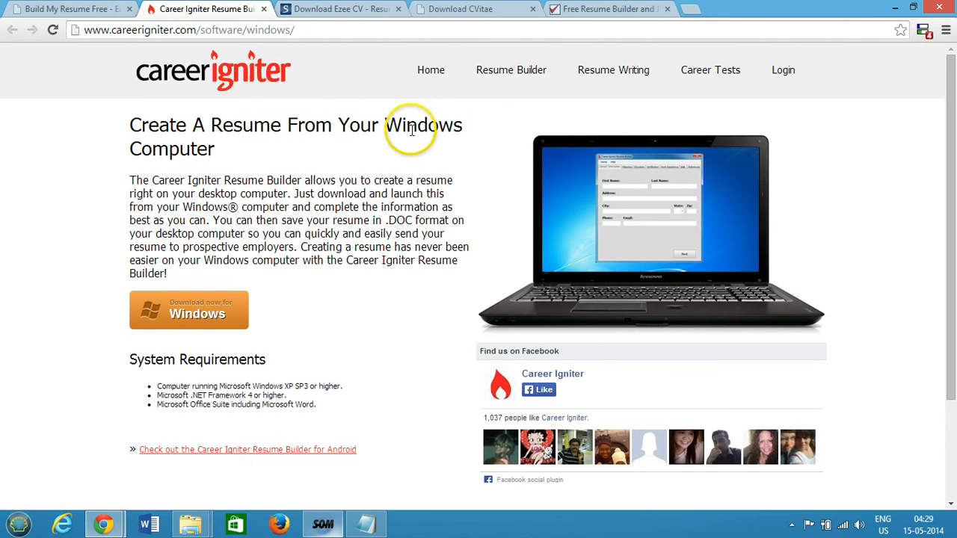
mouse_move(240, 333)
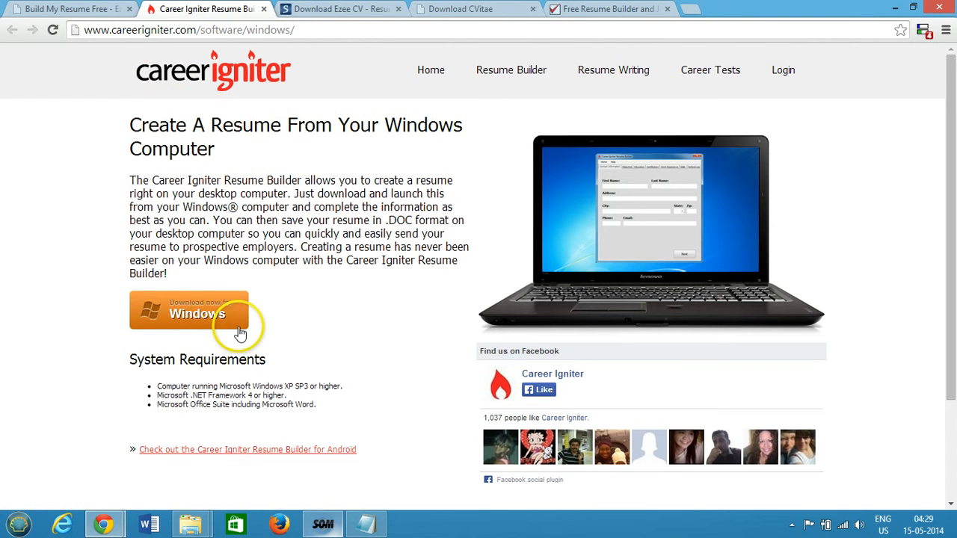
mouse_move(295, 273)
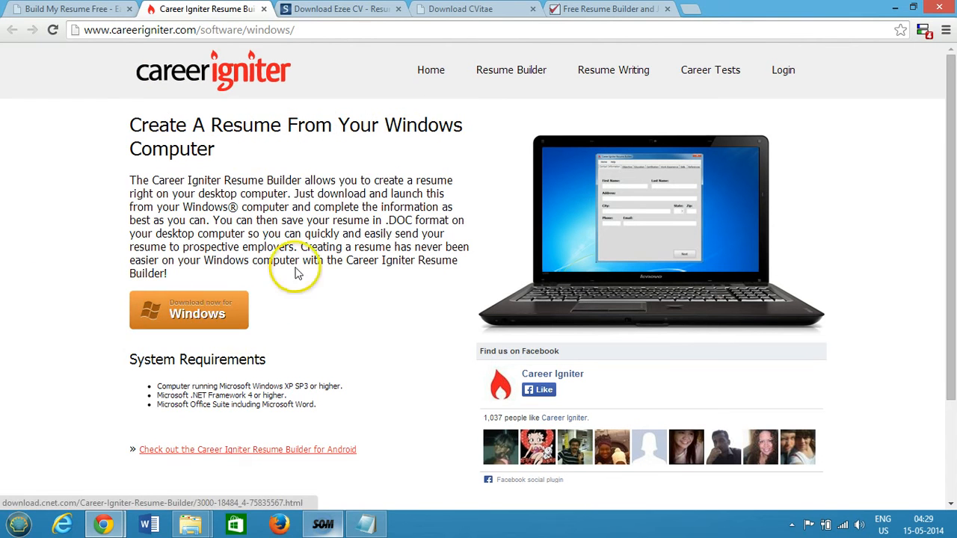
scroll("down", 3)
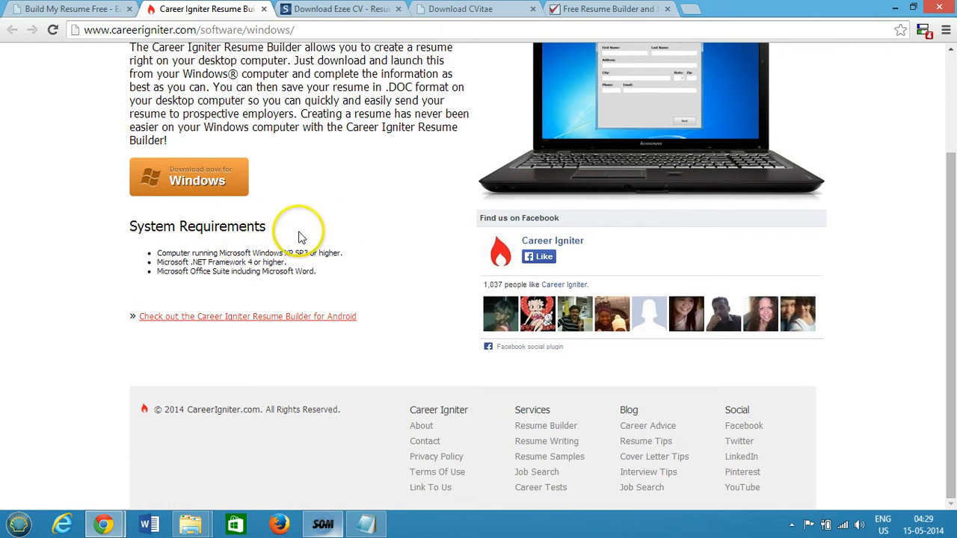
scroll("up", 3)
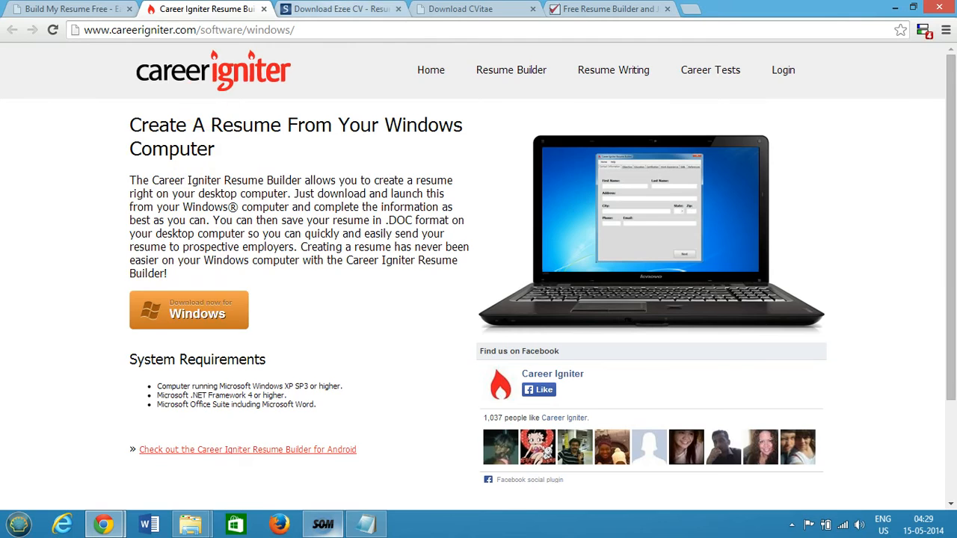
Browse the Softpedia Ezee CV and CVitae download tabs, then switch to ValidateJOB's page
left_click(340, 8)
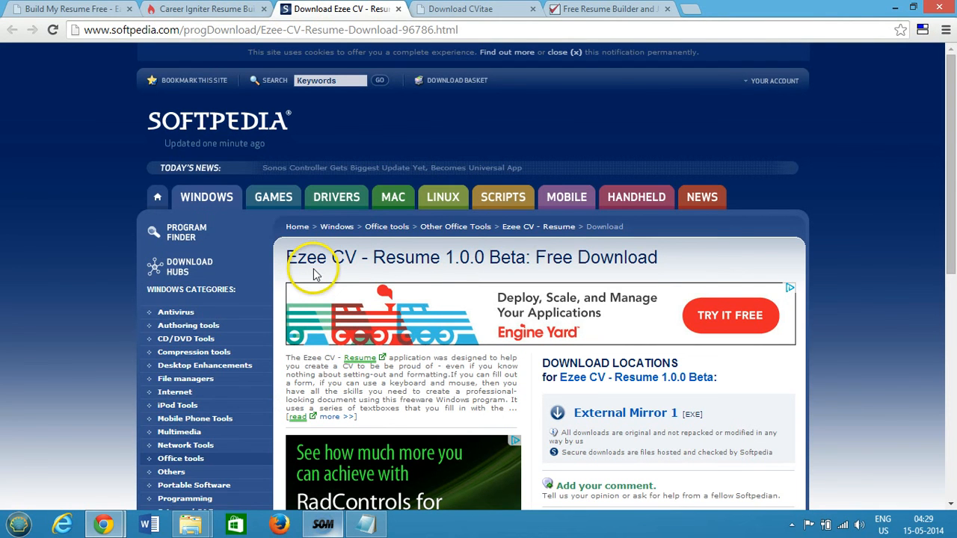
mouse_move(406, 258)
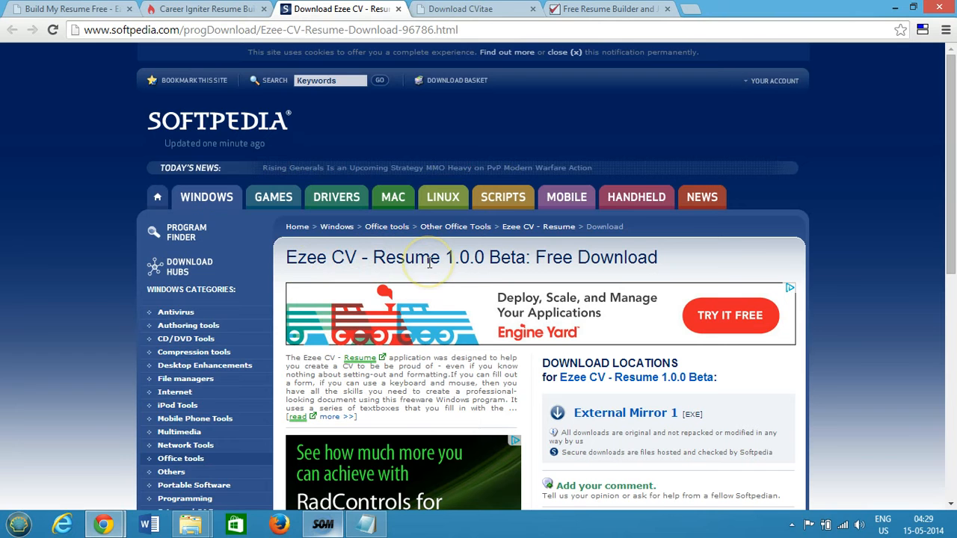
scroll("down", 3)
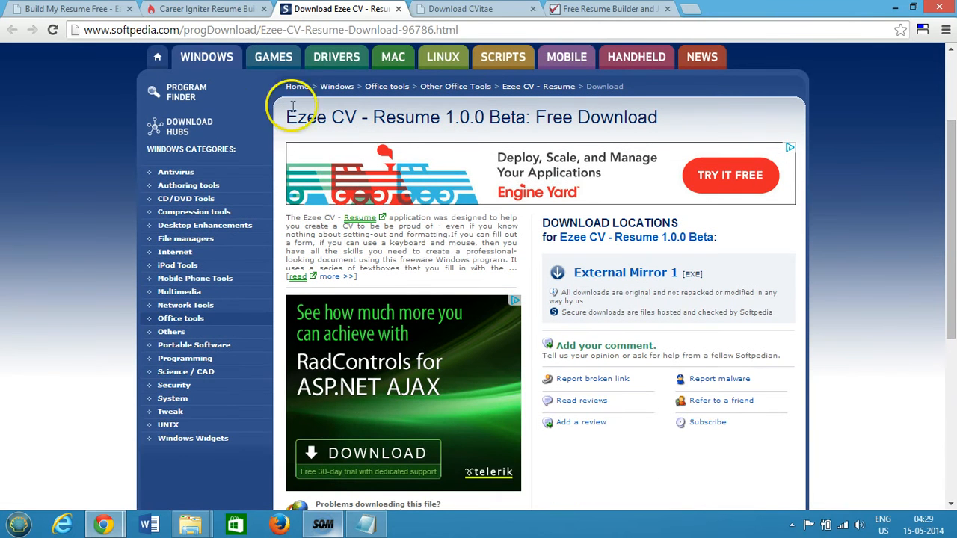
mouse_move(414, 29)
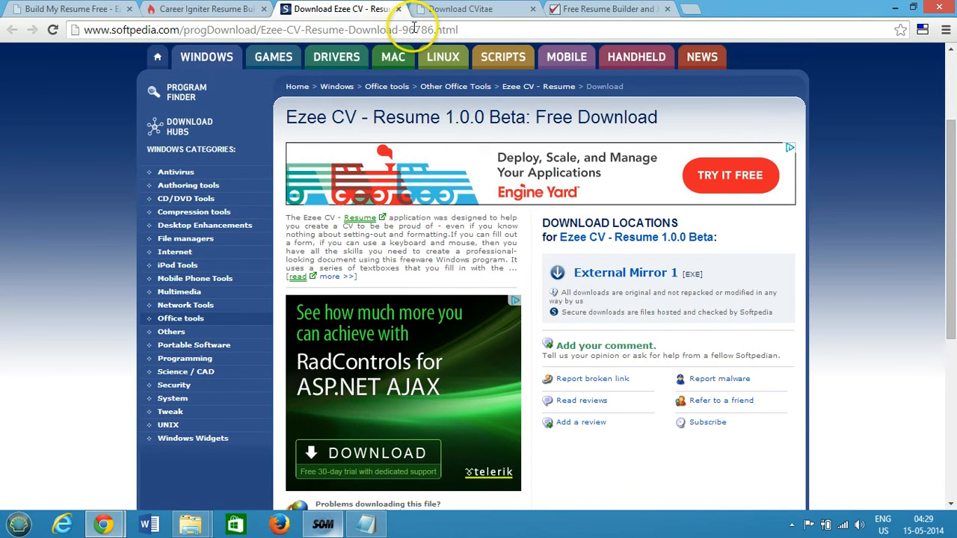
mouse_move(391, 117)
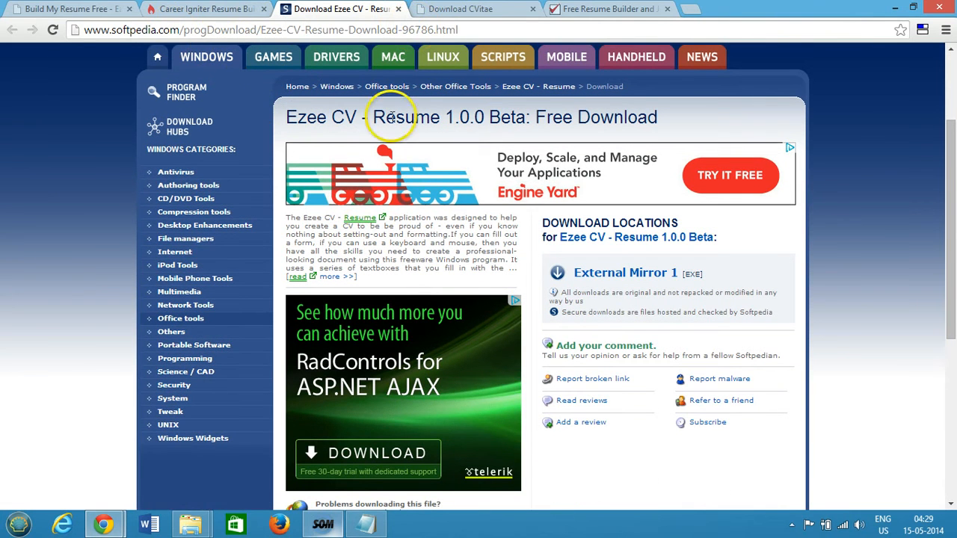
mouse_move(329, 228)
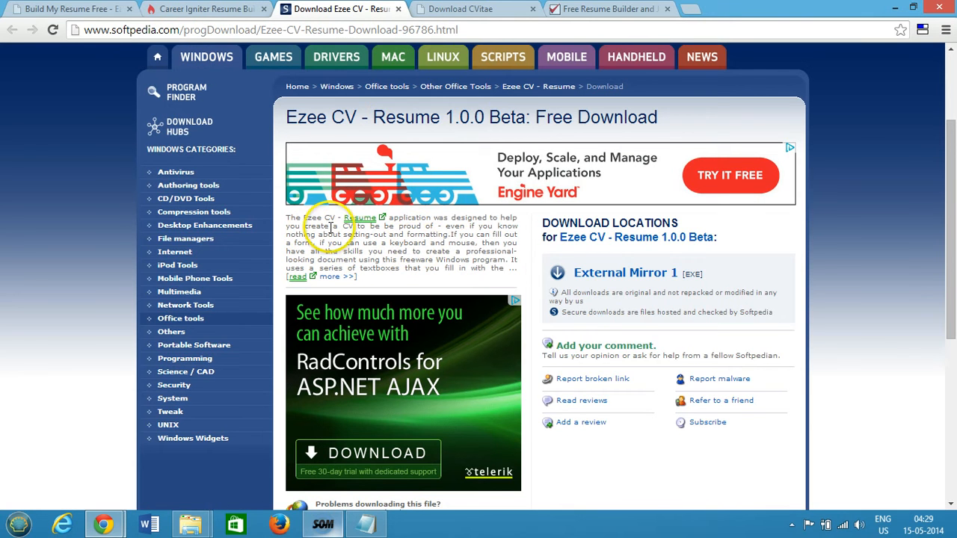
mouse_move(475, 227)
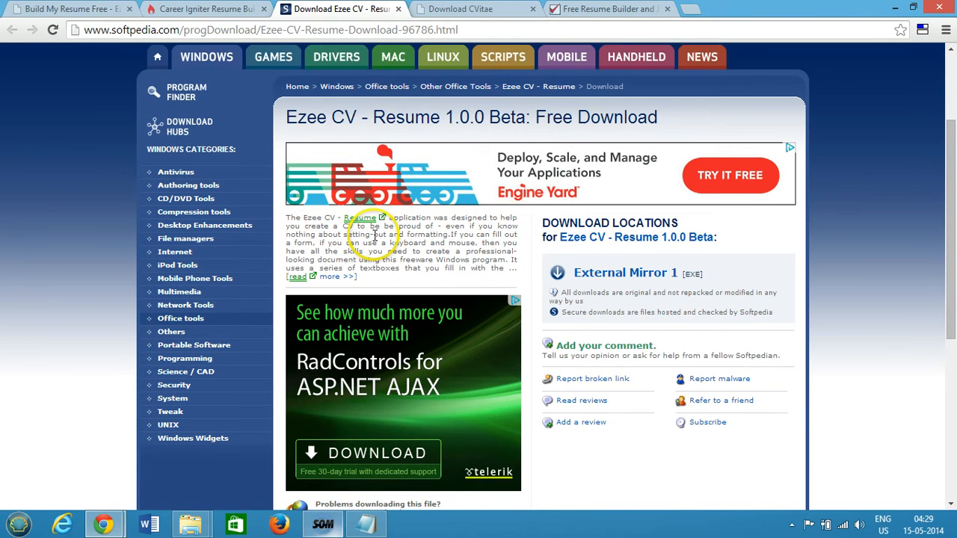
mouse_move(422, 230)
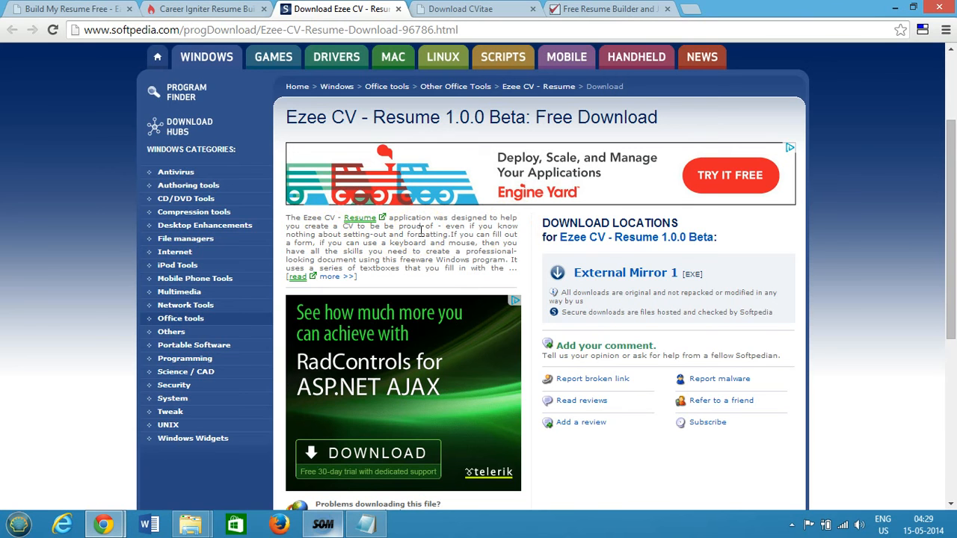
scroll("down", 3)
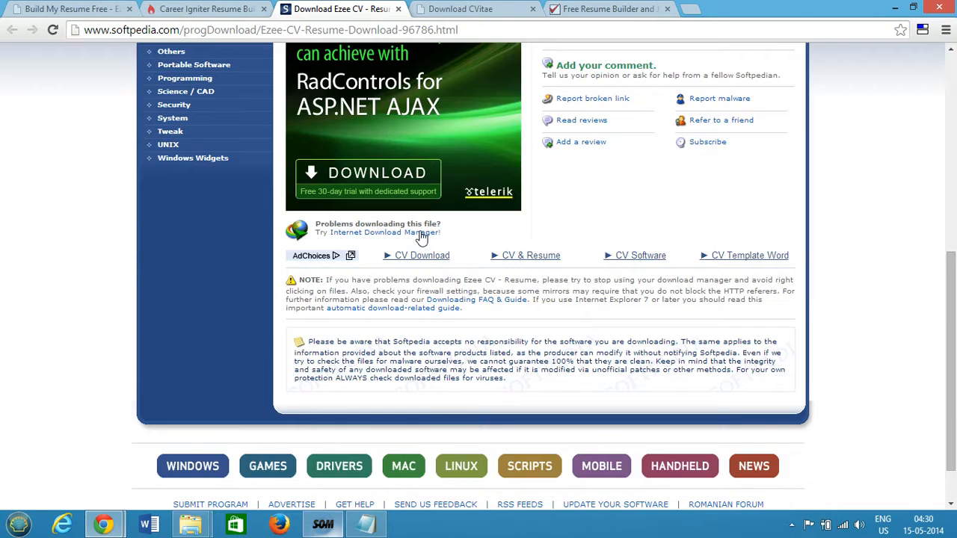
scroll("up", 3)
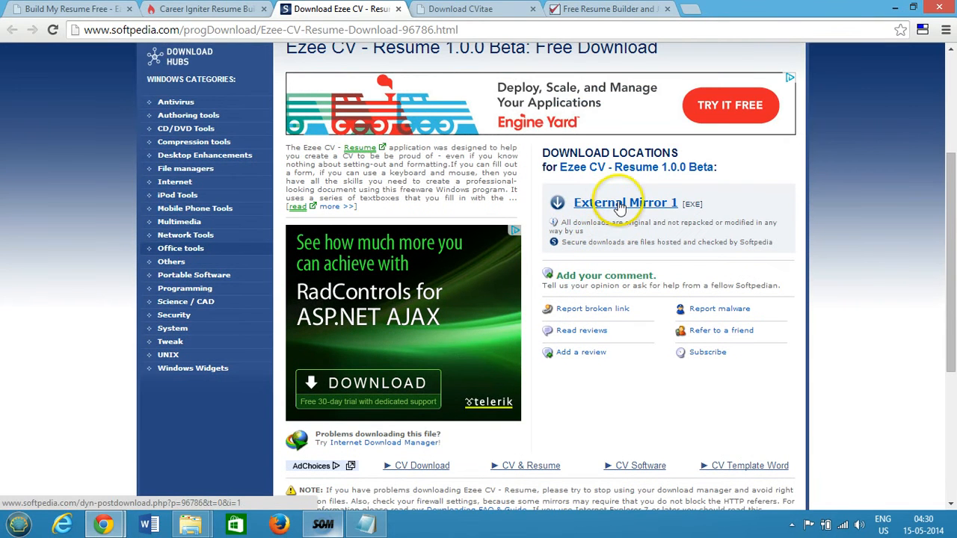
mouse_move(624, 203)
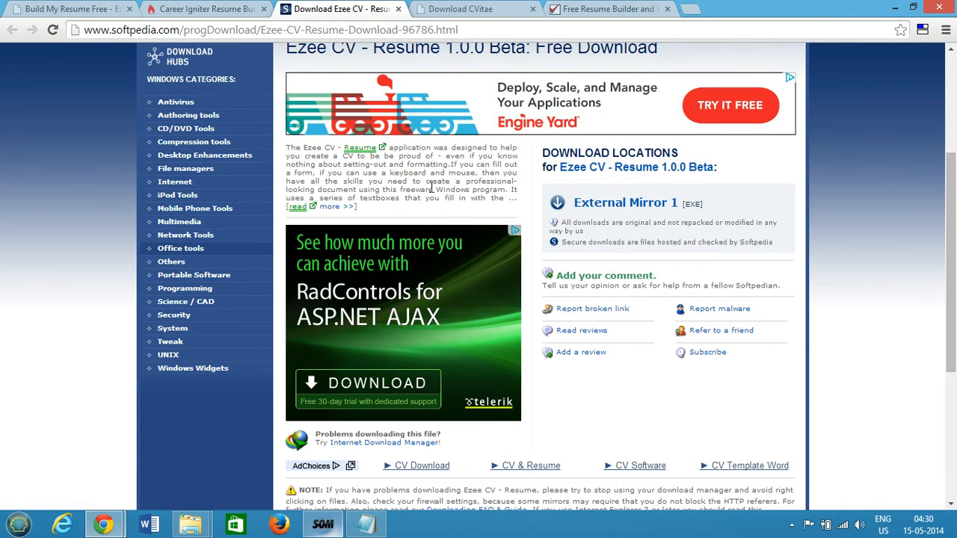
left_click(460, 9)
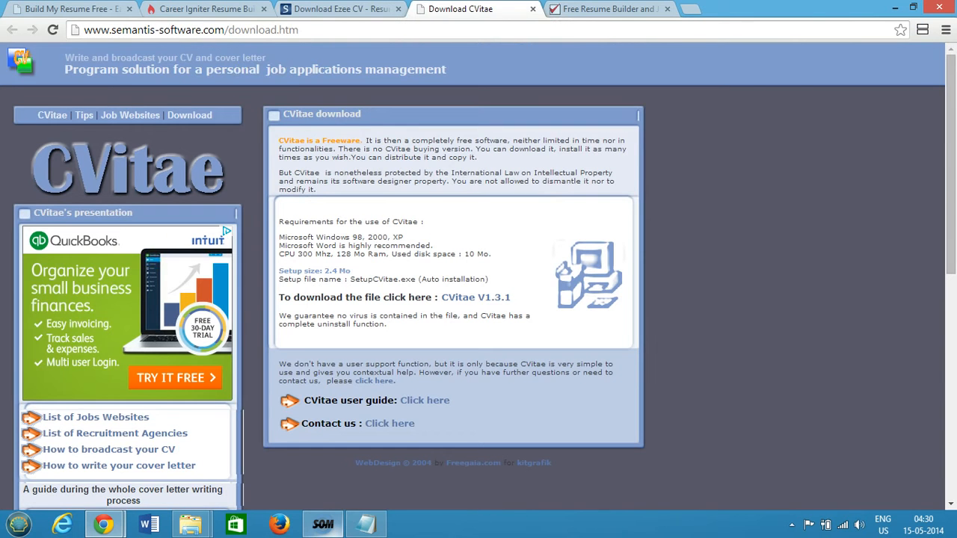
mouse_move(133, 46)
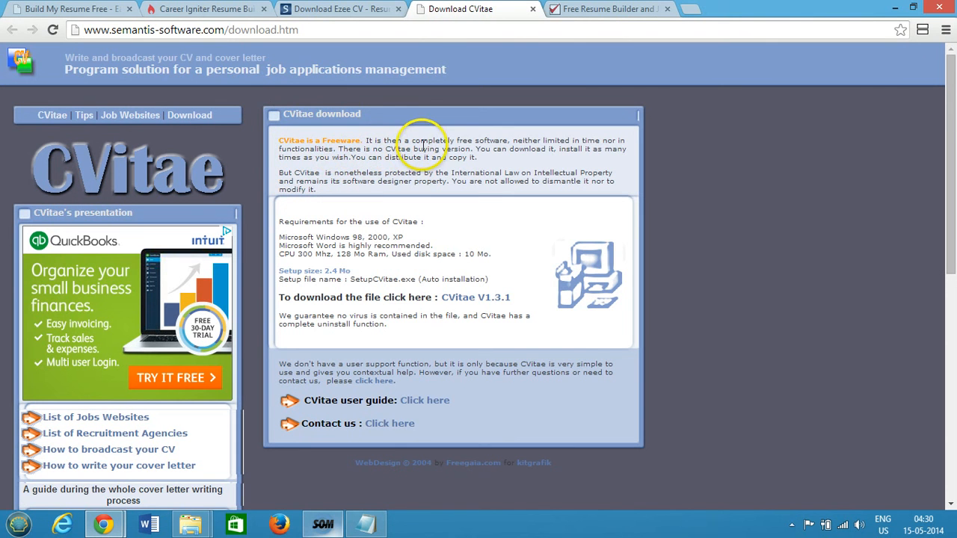
mouse_move(481, 137)
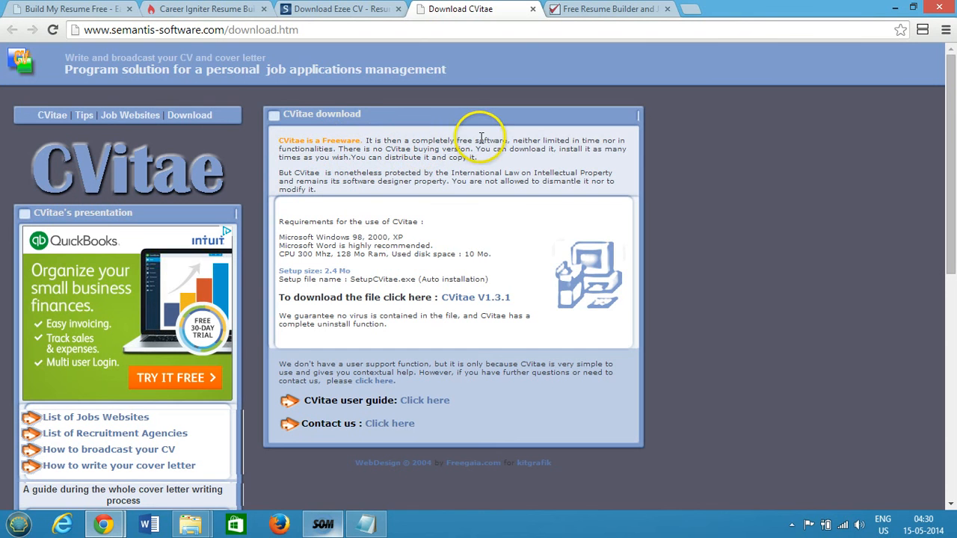
mouse_move(174, 277)
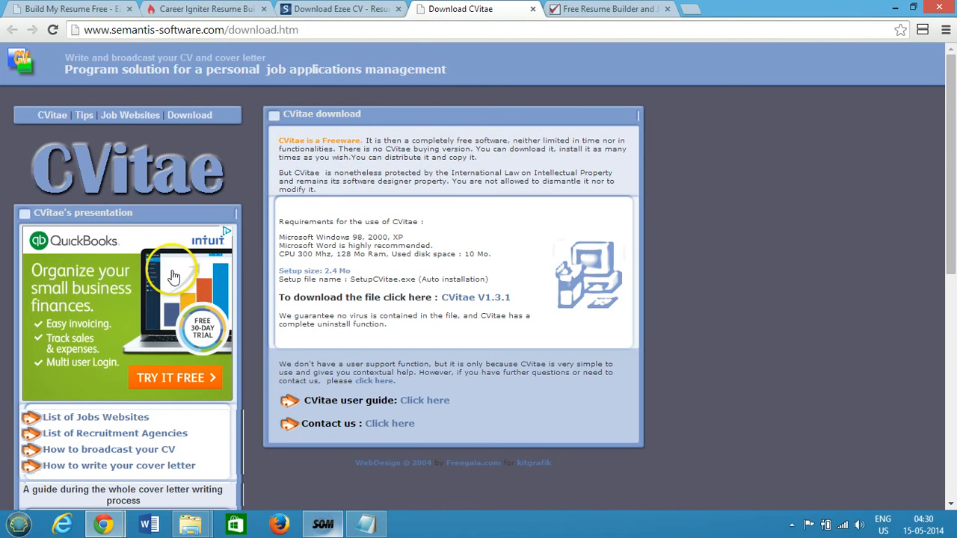
mouse_move(114, 245)
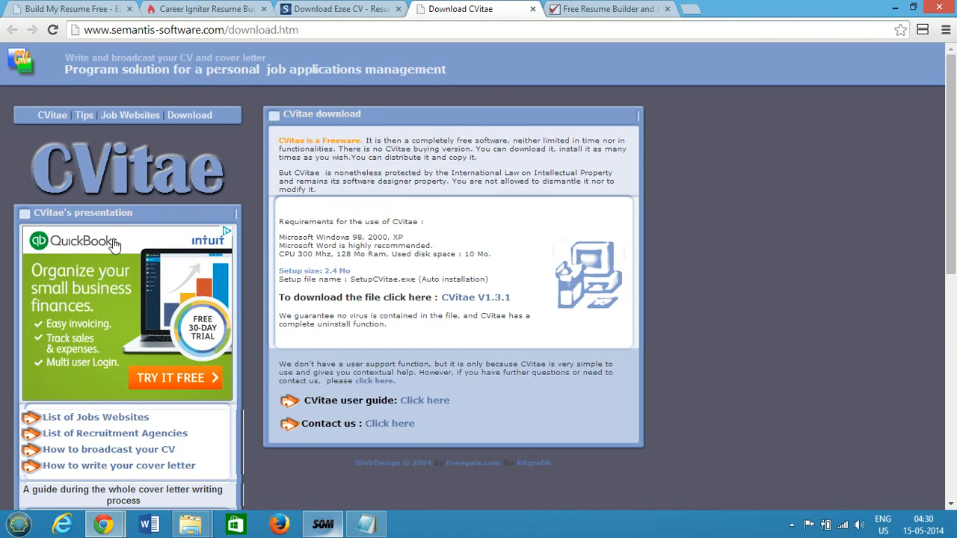
mouse_move(292, 200)
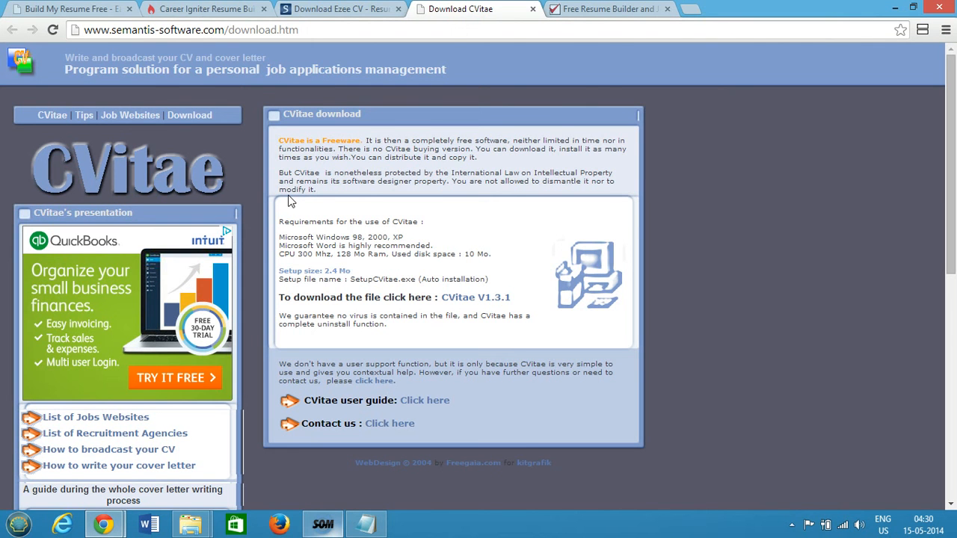
left_click(606, 9)
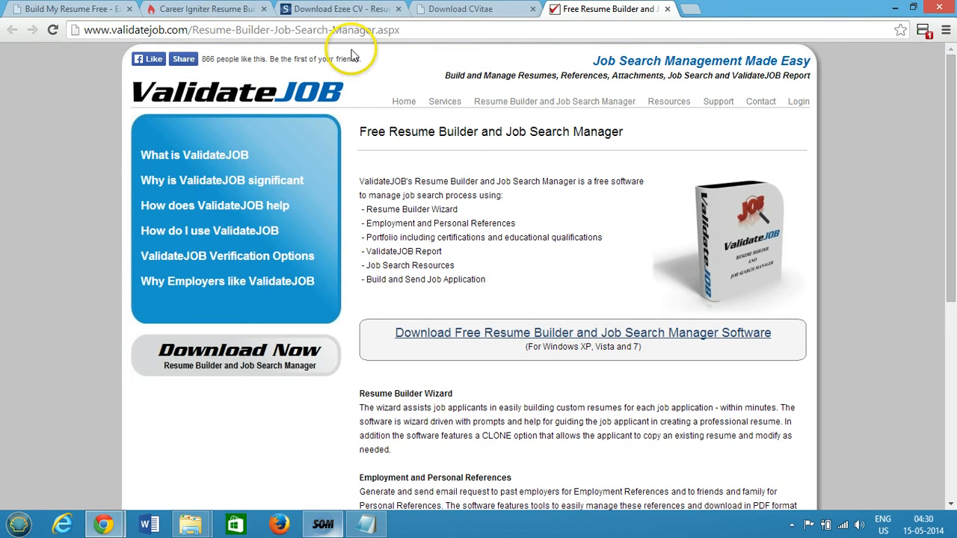
mouse_move(186, 114)
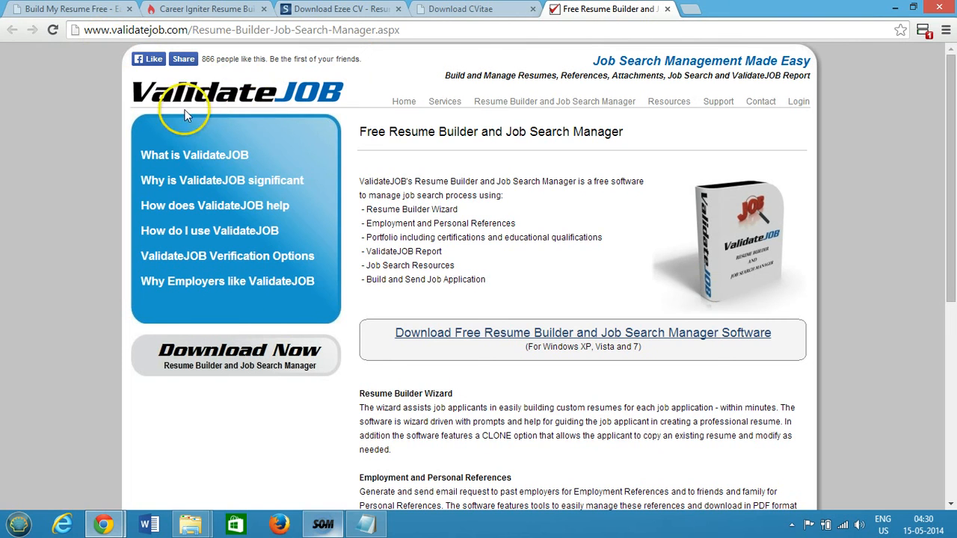
mouse_move(423, 173)
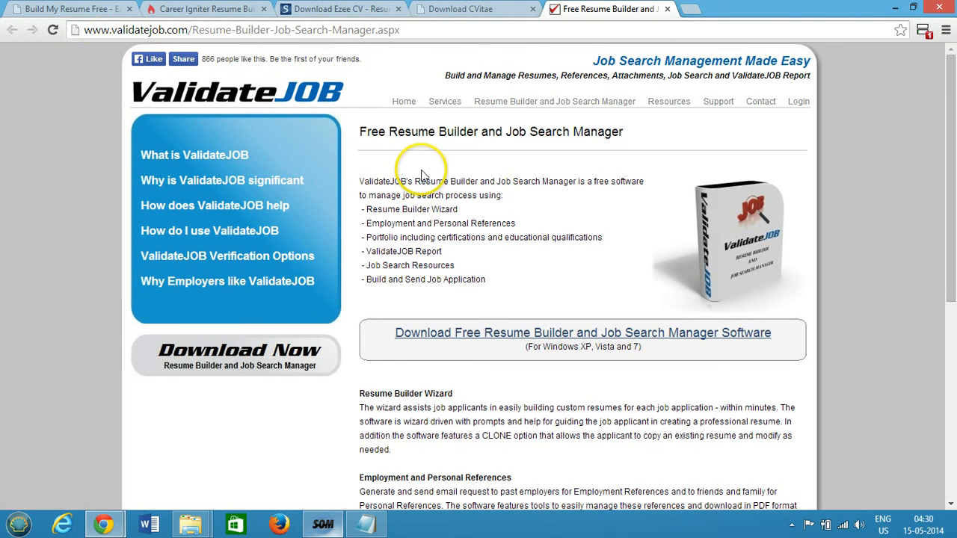
mouse_move(563, 131)
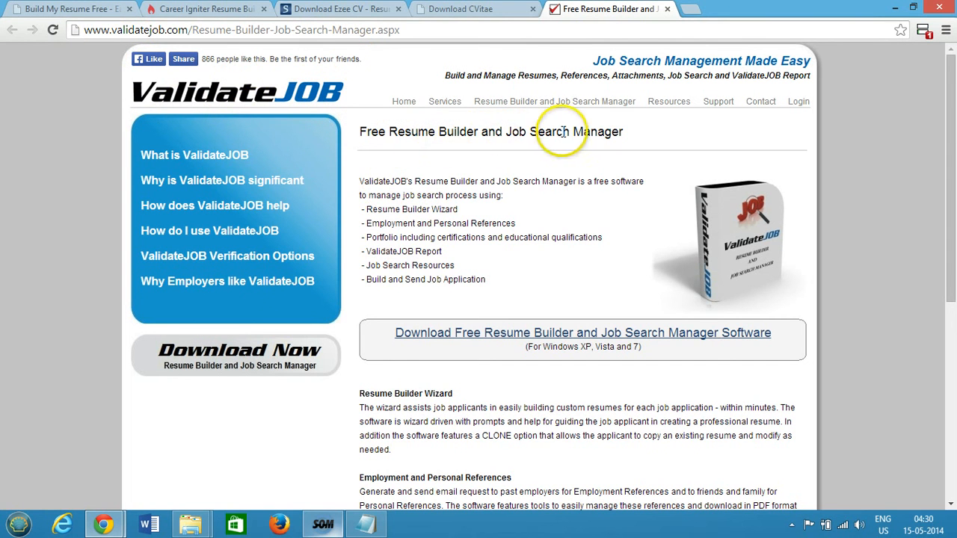
mouse_move(420, 186)
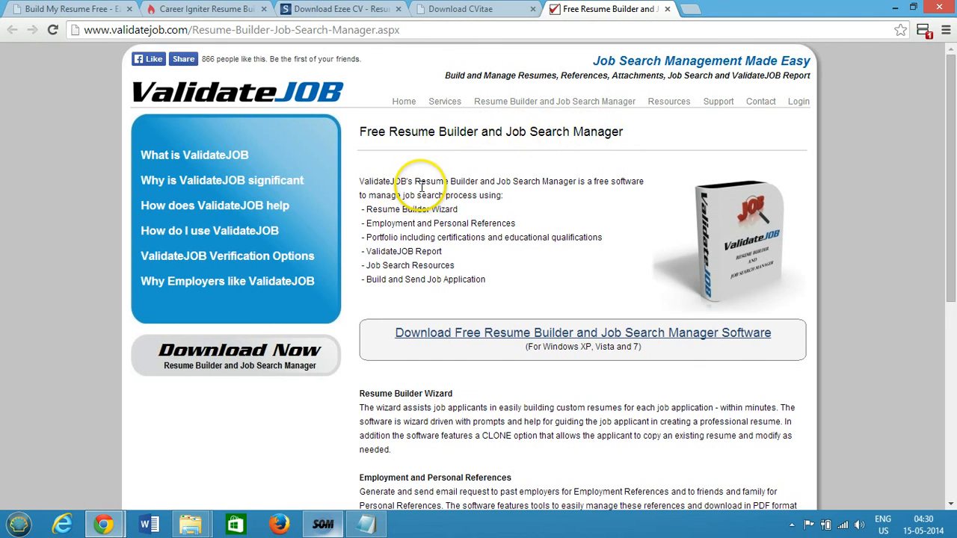
mouse_move(556, 184)
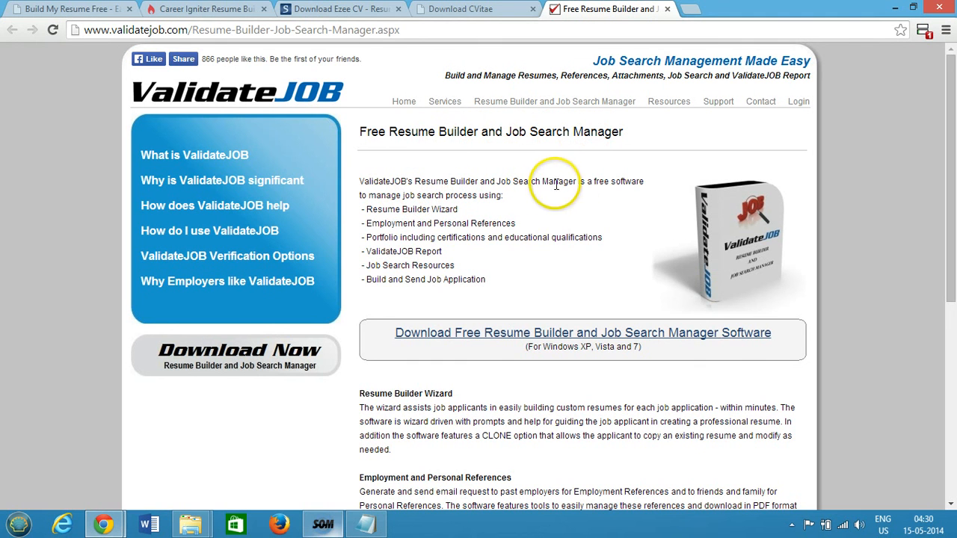
mouse_move(399, 190)
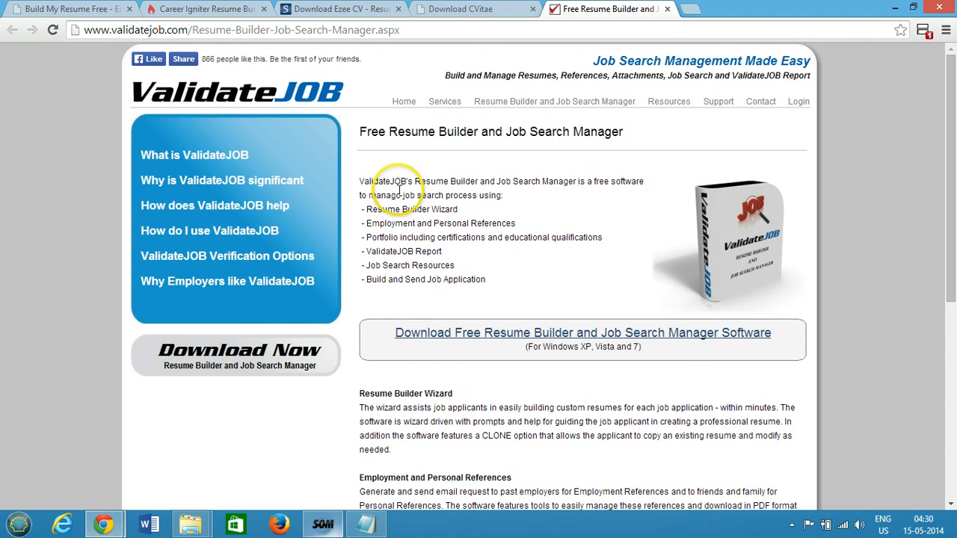
mouse_move(523, 200)
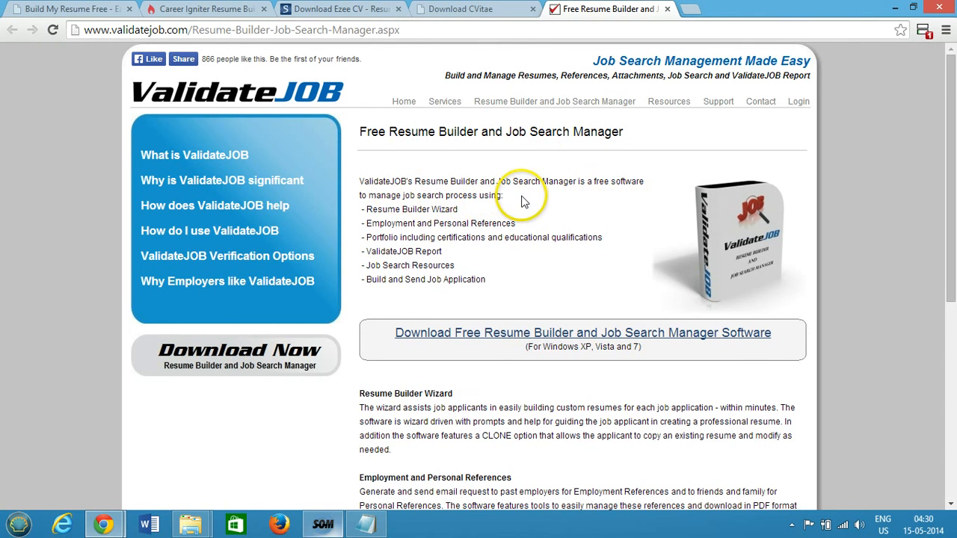
mouse_move(411, 209)
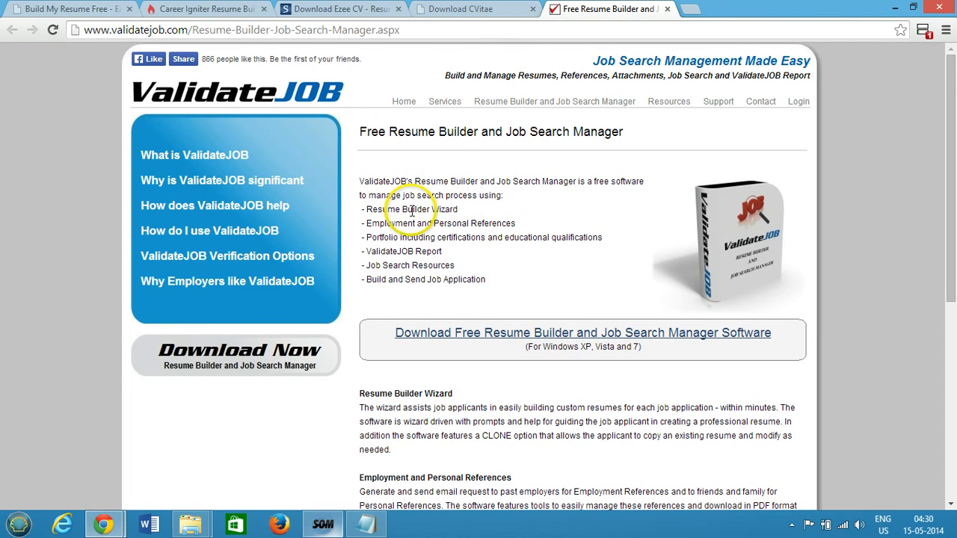
mouse_move(470, 217)
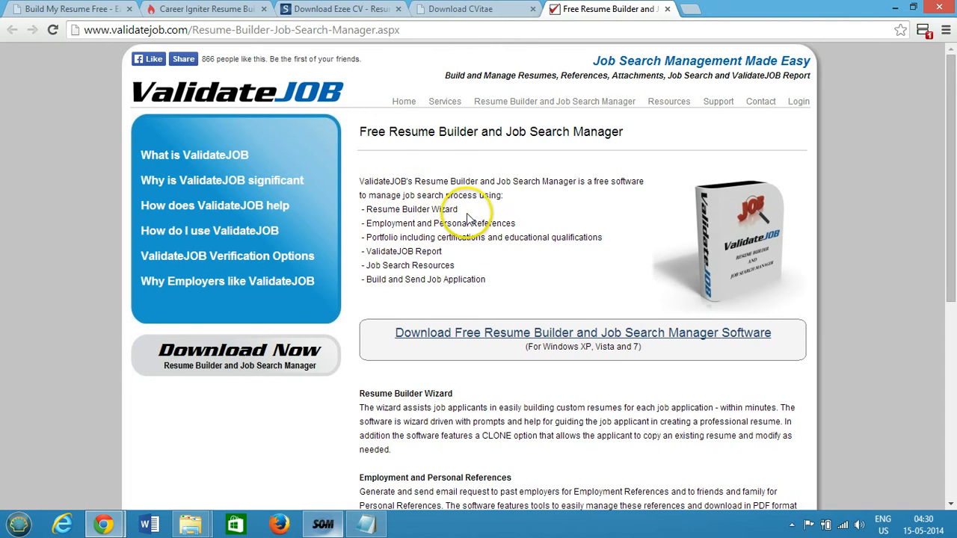
scroll("down", 3)
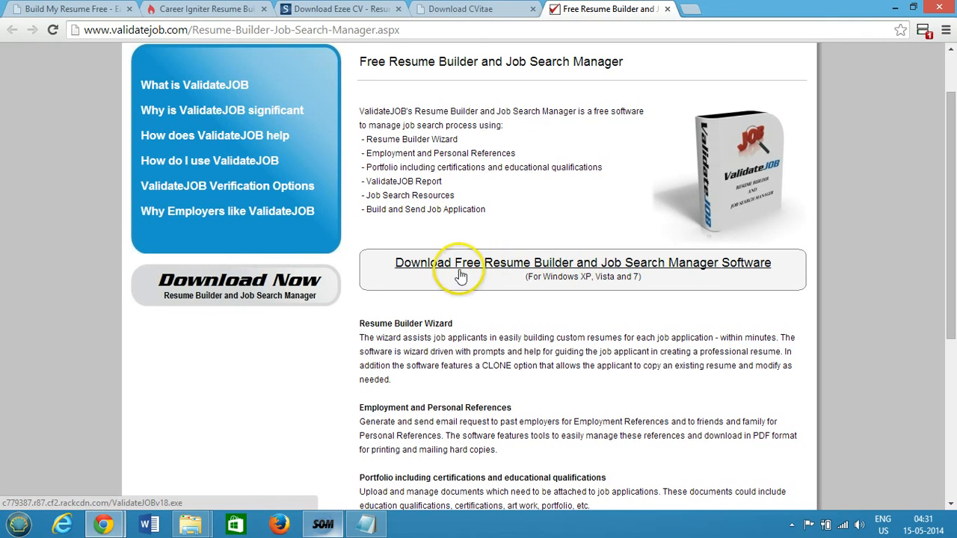
mouse_move(572, 270)
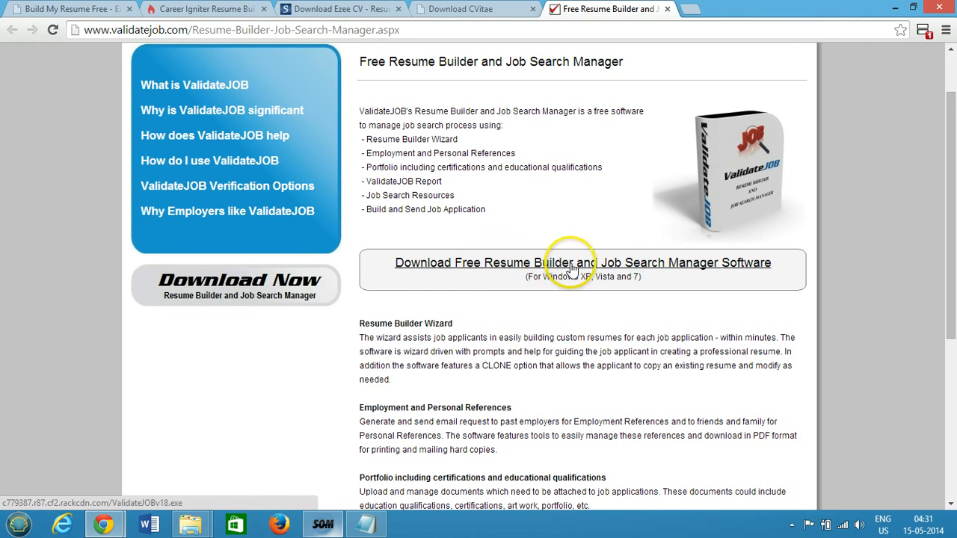
mouse_move(753, 269)
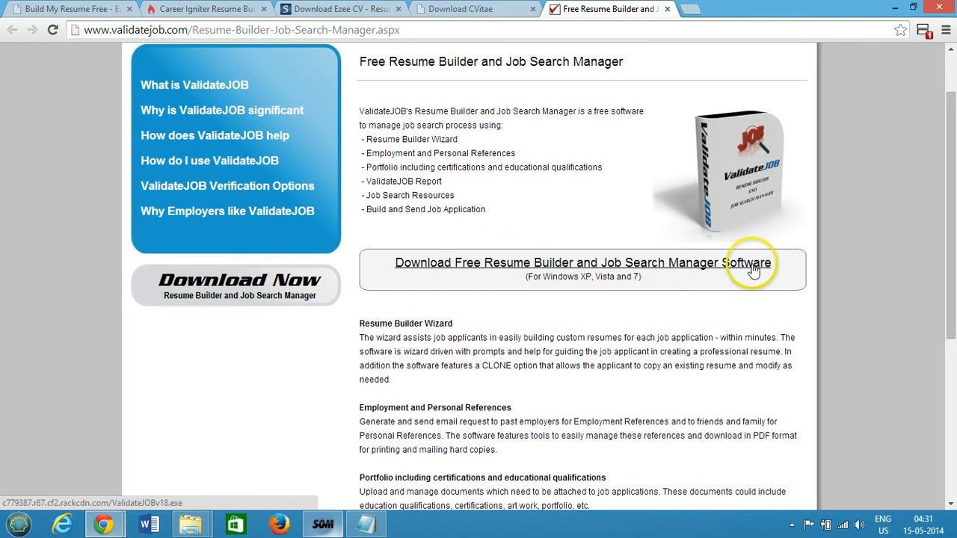
mouse_move(751, 267)
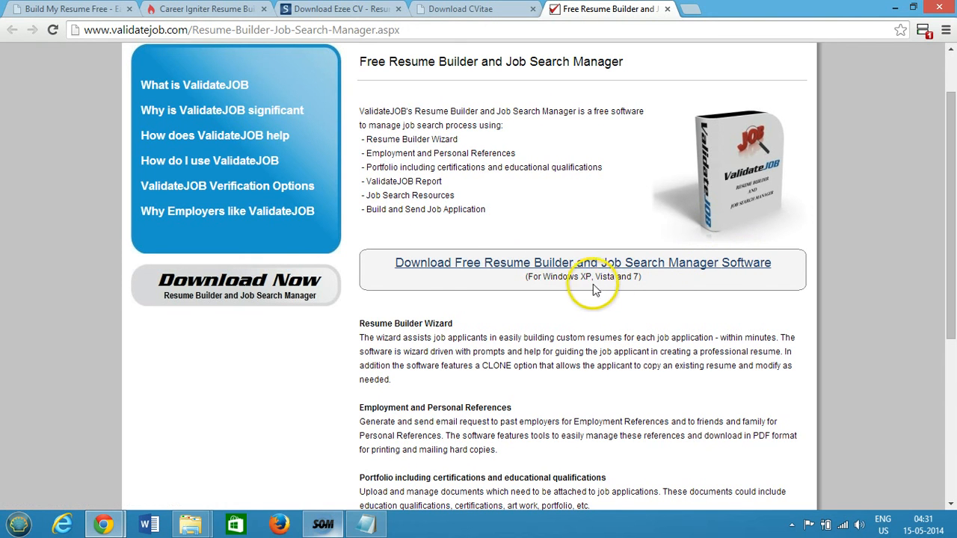
mouse_move(657, 288)
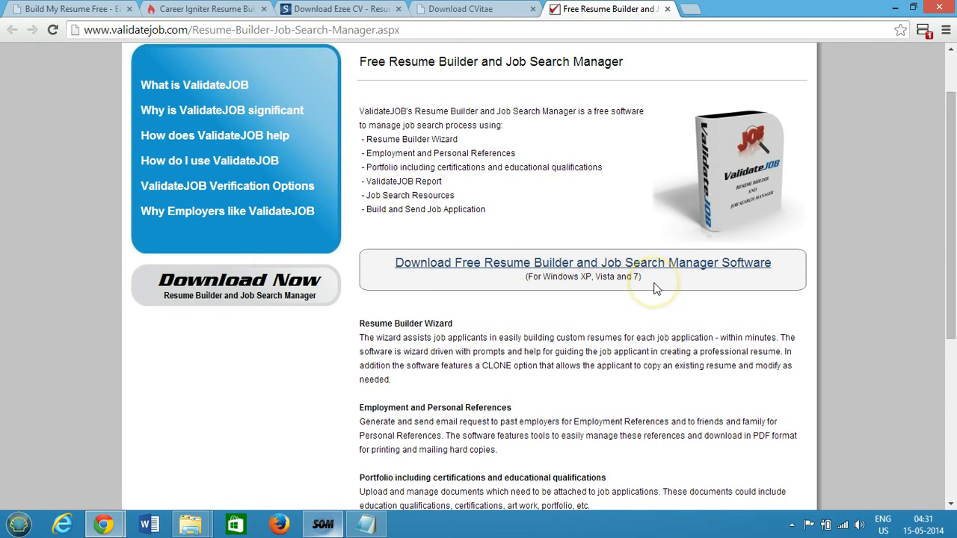
scroll("down", 3)
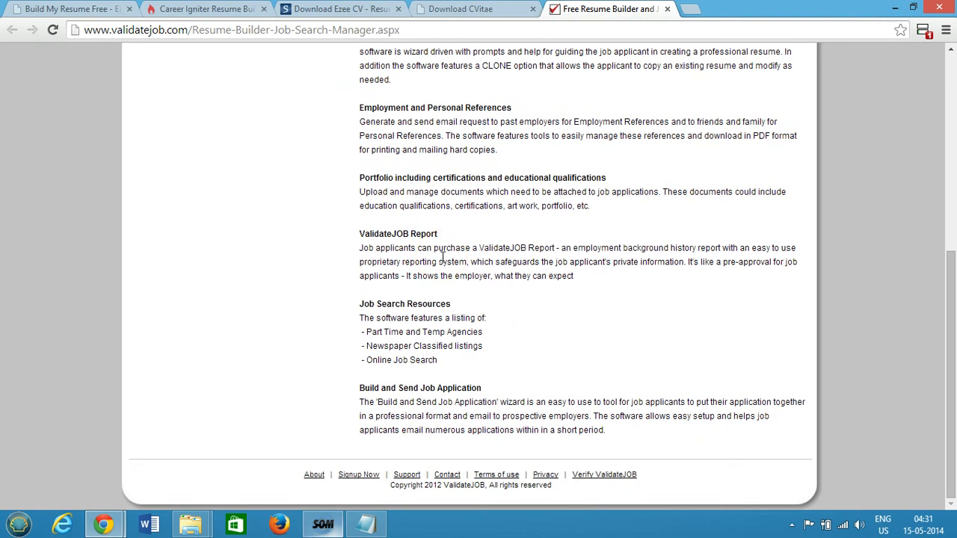
scroll("up", 3)
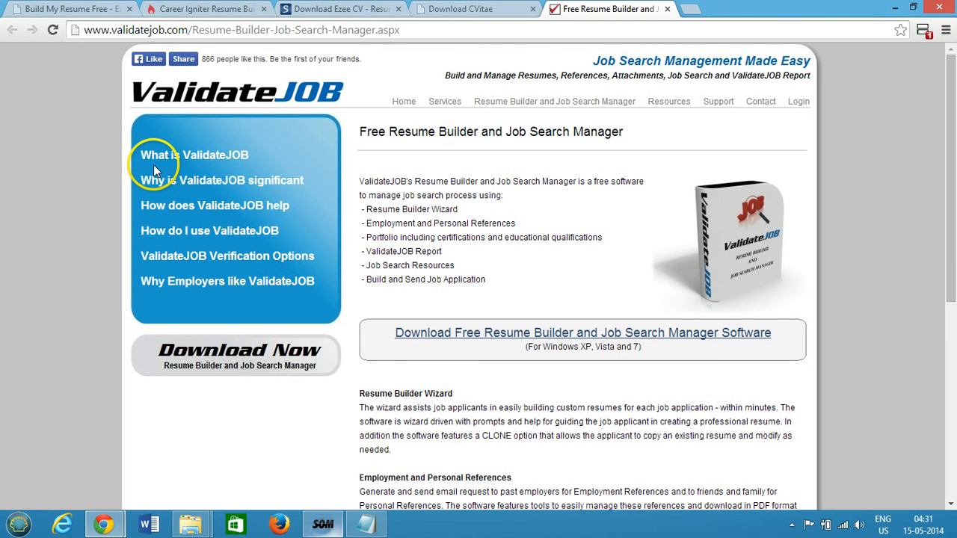
mouse_move(209, 186)
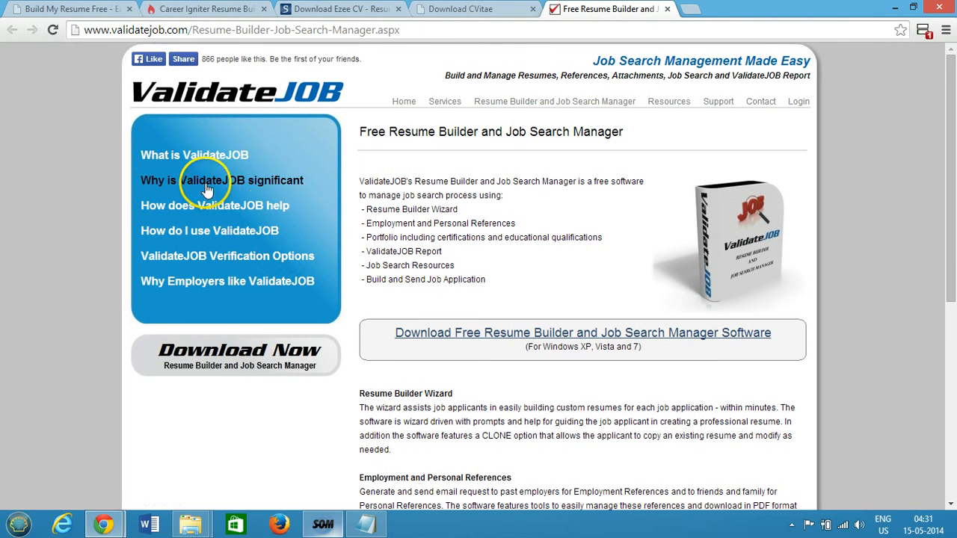
mouse_move(456, 208)
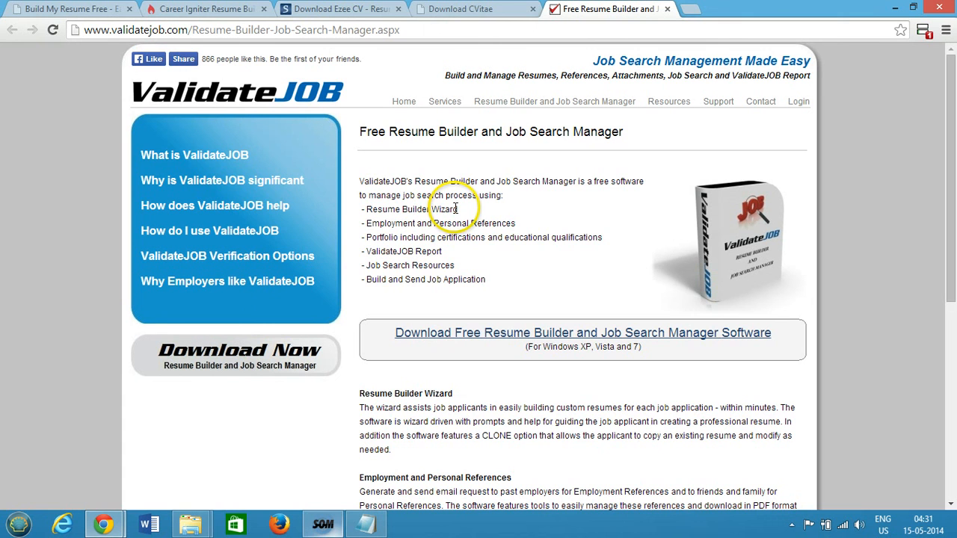
mouse_move(455, 209)
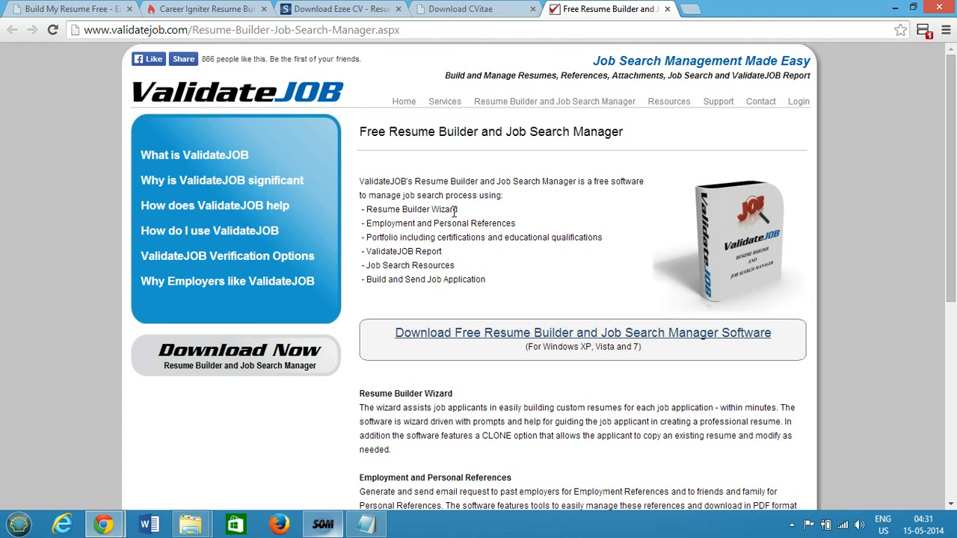